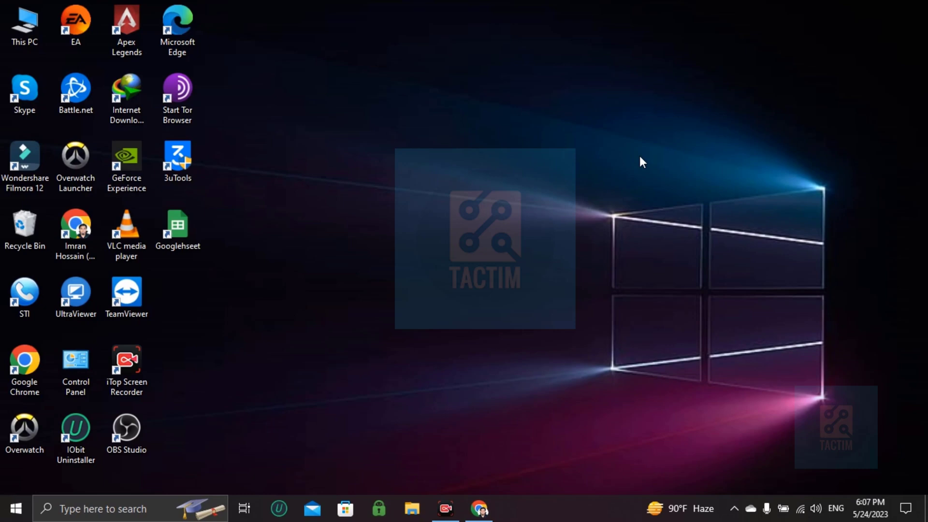
{"action": "mouse_move", "coordinate": [186, 374]}
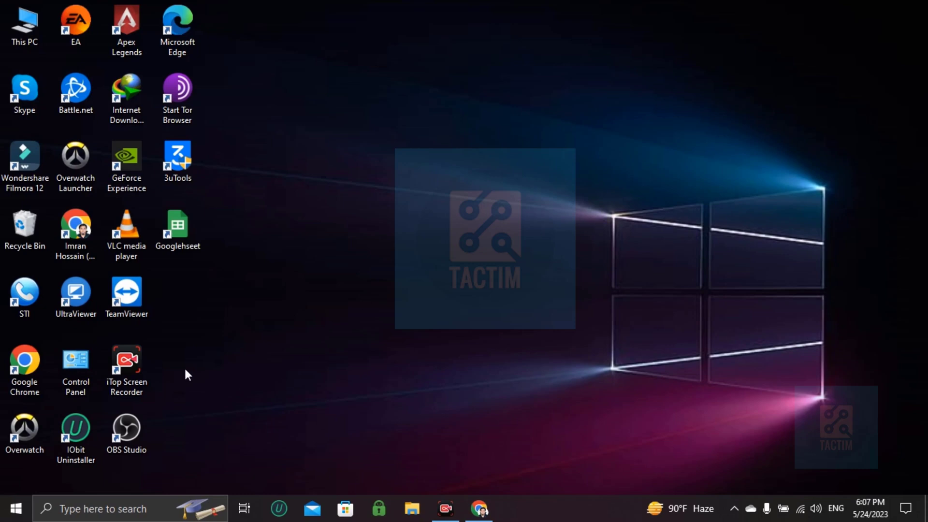
Launch Chrome and create an account-free profile named 'dwejedkwndkl', landing on its new tab page.
{"action": "double_click", "coordinate": [24, 364]}
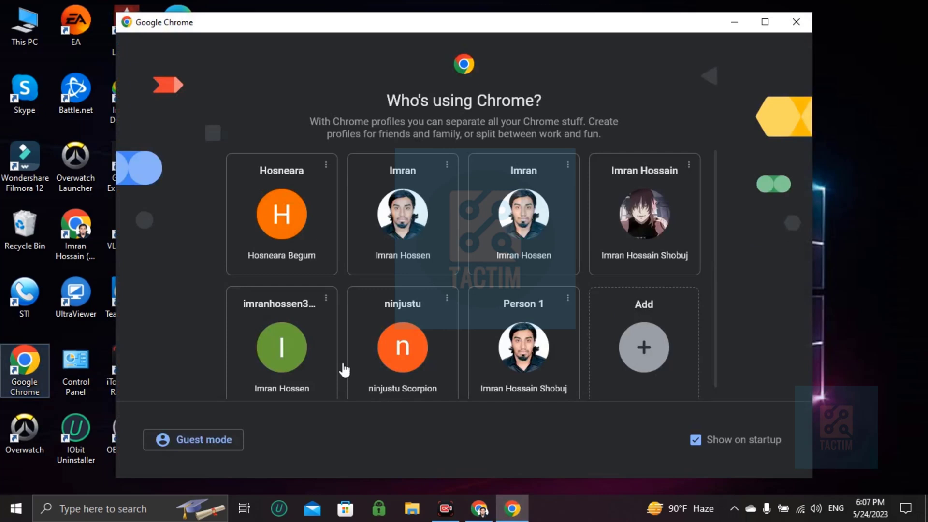
{"action": "left_click", "coordinate": [644, 347]}
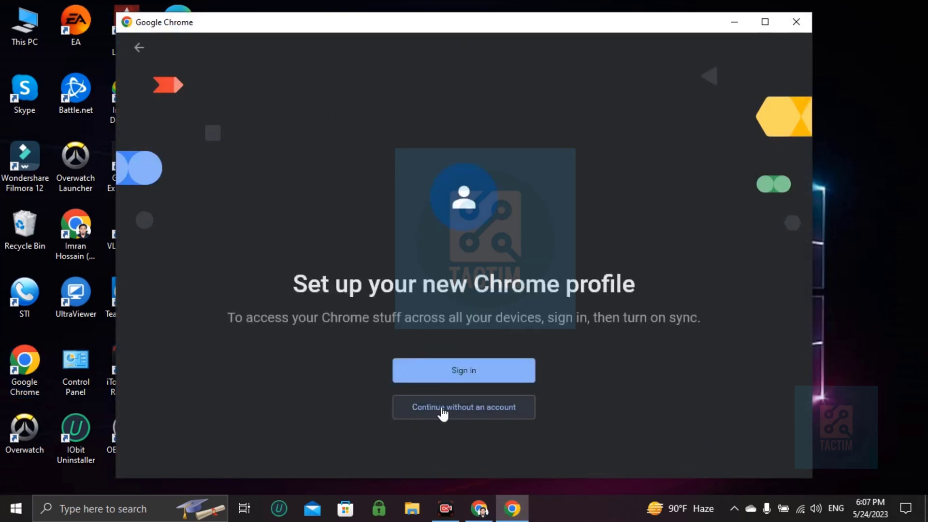
{"action": "left_click", "coordinate": [462, 407]}
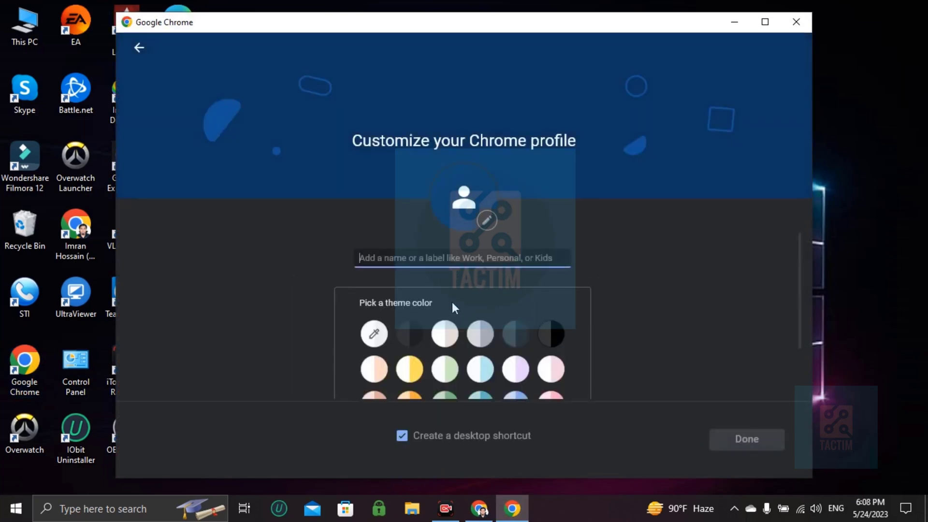
{"action": "type", "text": "dwejedkwndkl"}
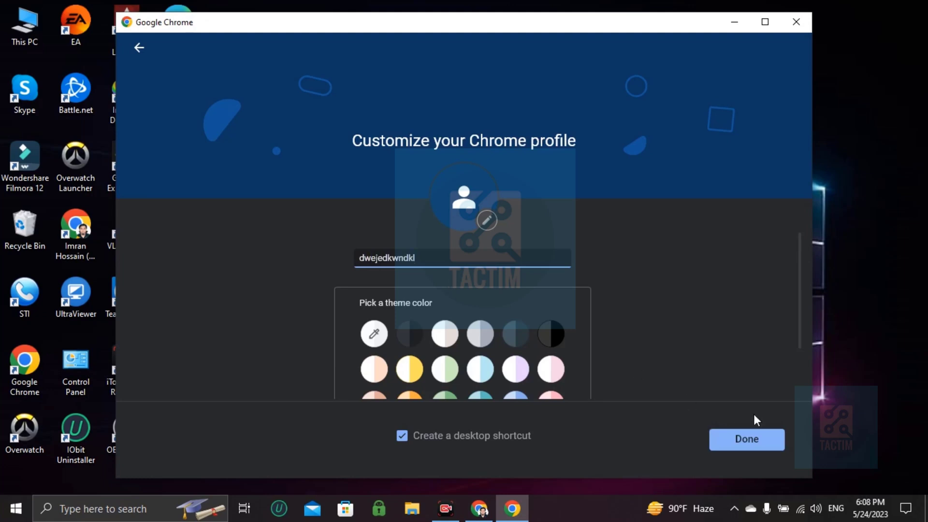
{"action": "left_click", "coordinate": [745, 439]}
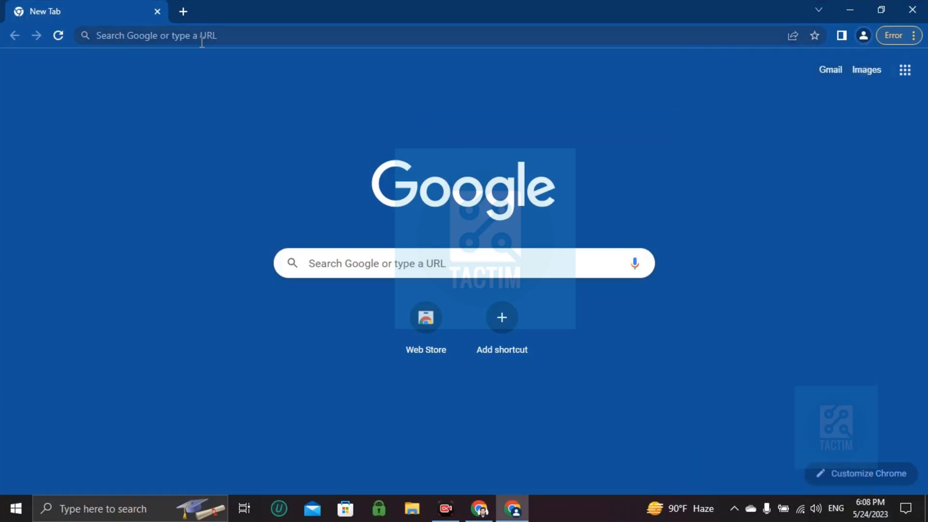
Search 'google' from the address bar, open the Google Sheets result and choose Go to Sheets.
{"action": "left_click", "coordinate": [201, 36]}
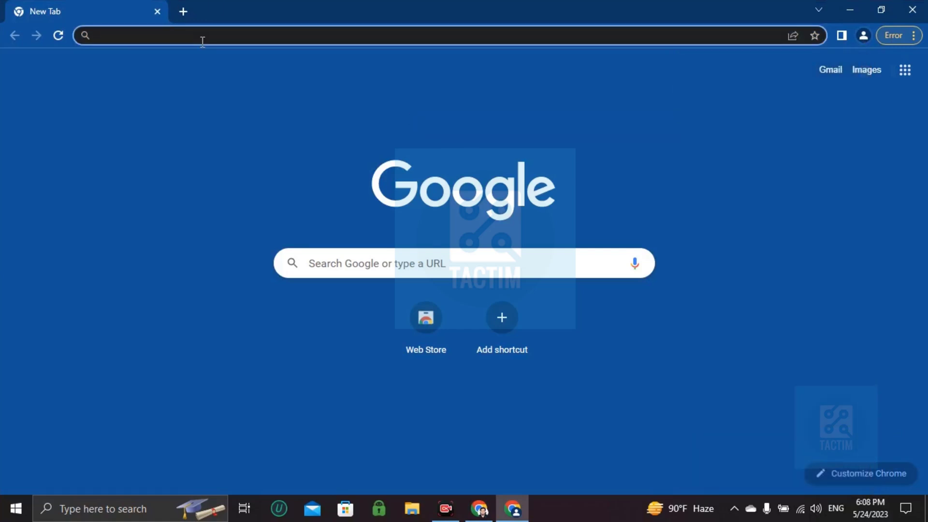
{"action": "type", "text": "google"}
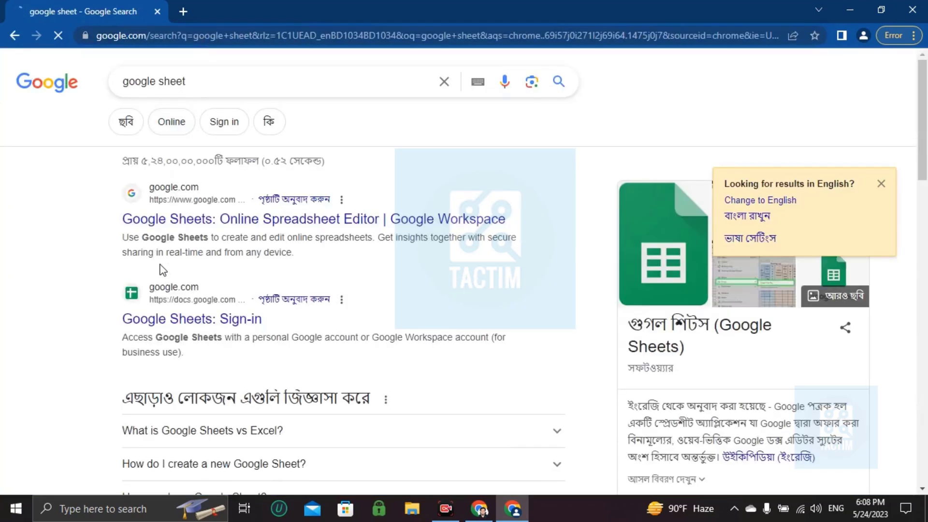
{"action": "left_click", "coordinate": [312, 218]}
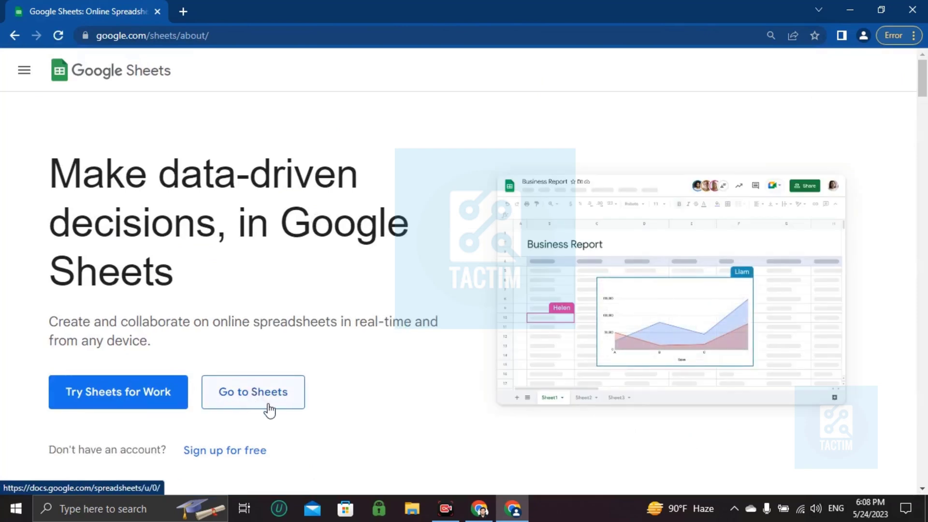
{"action": "left_click", "coordinate": [252, 391]}
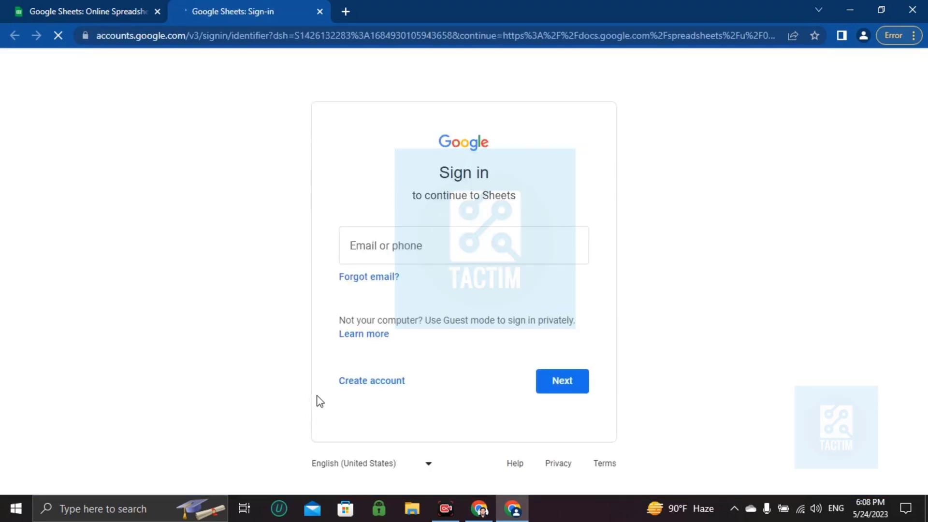
{"action": "left_click", "coordinate": [463, 245]}
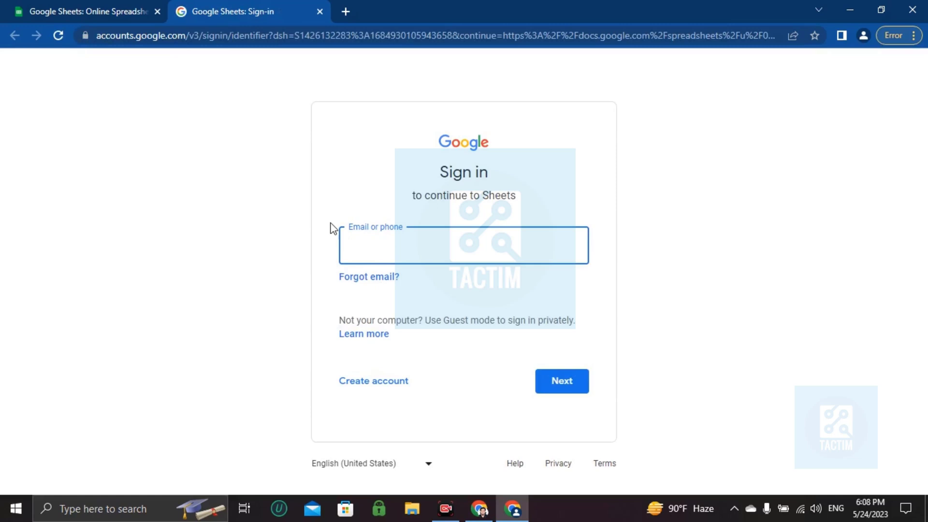
{"action": "left_click", "coordinate": [462, 245]}
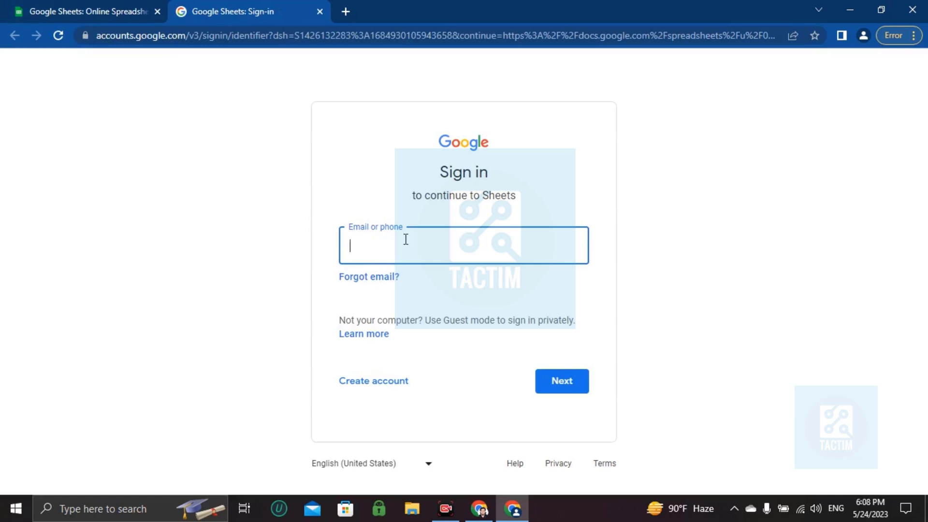
{"action": "type", "text": "5"}
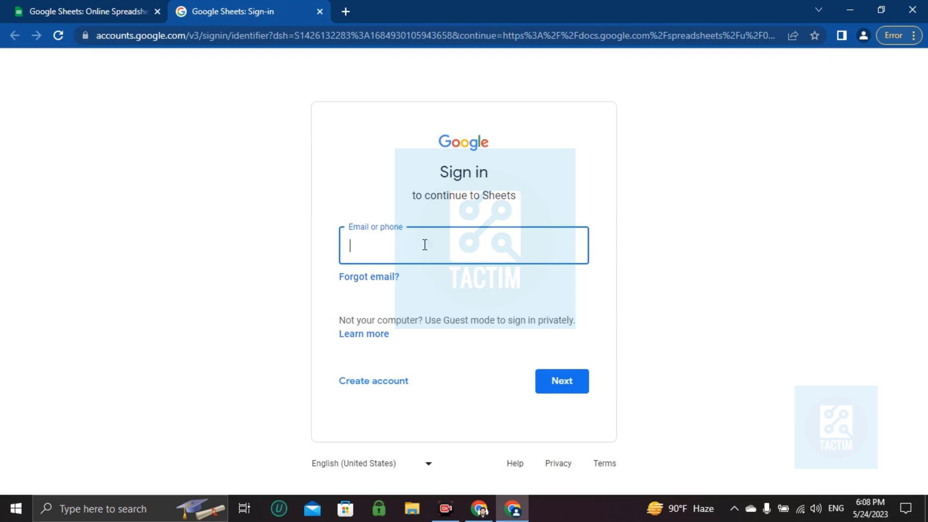
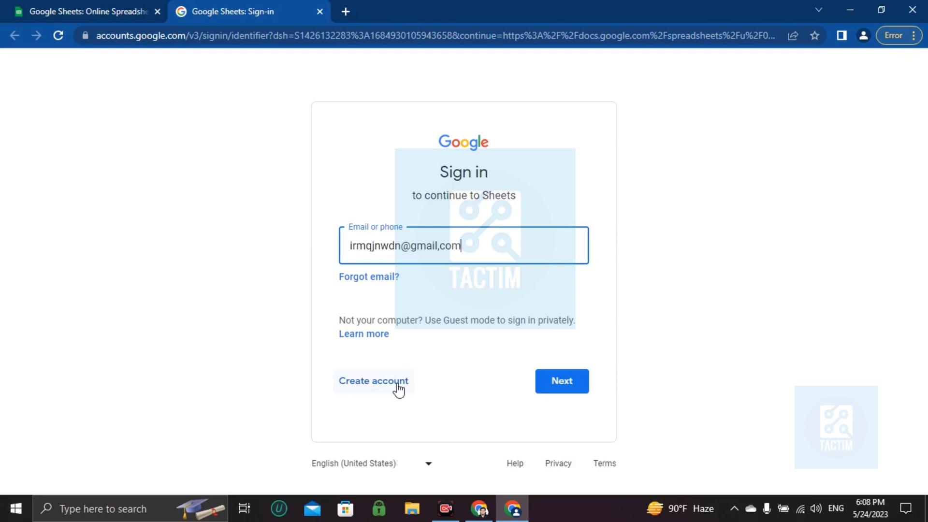
{"action": "left_click", "coordinate": [373, 380]}
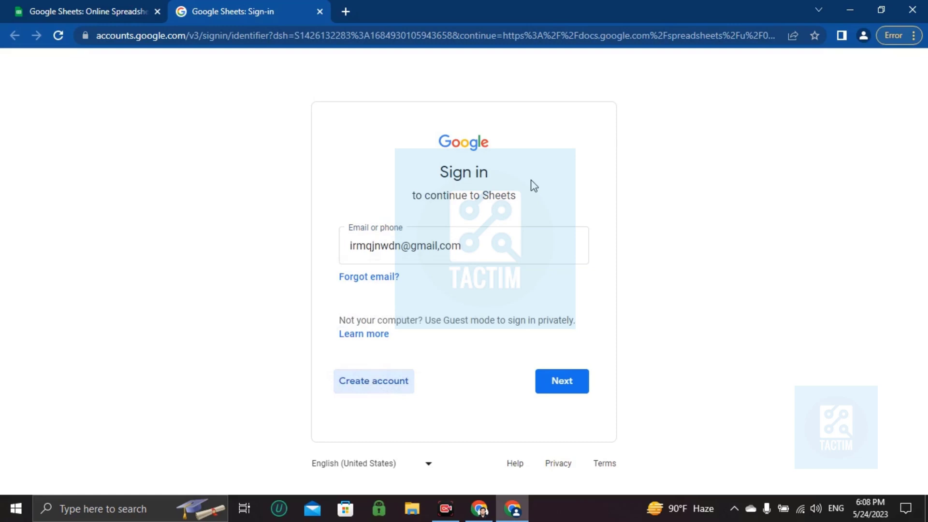
{"action": "mouse_move", "coordinate": [381, 223]}
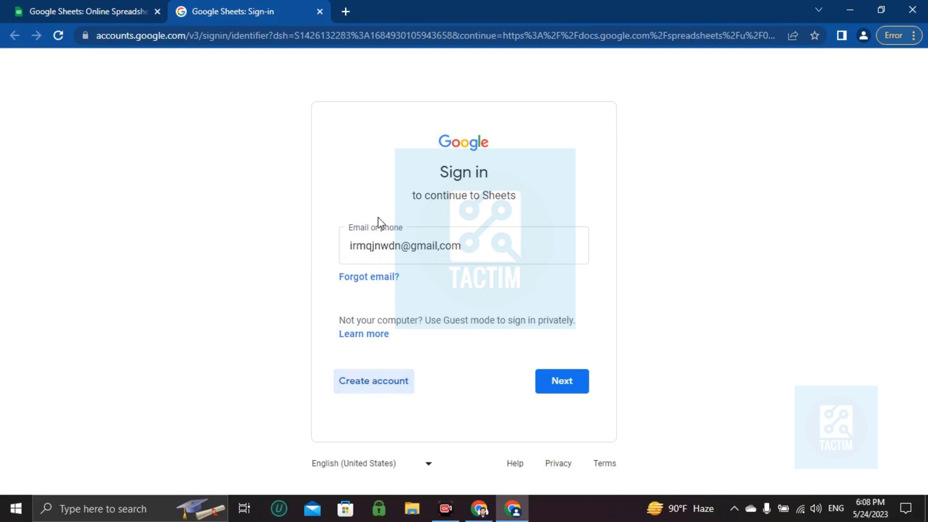
{"action": "mouse_move", "coordinate": [499, 223]}
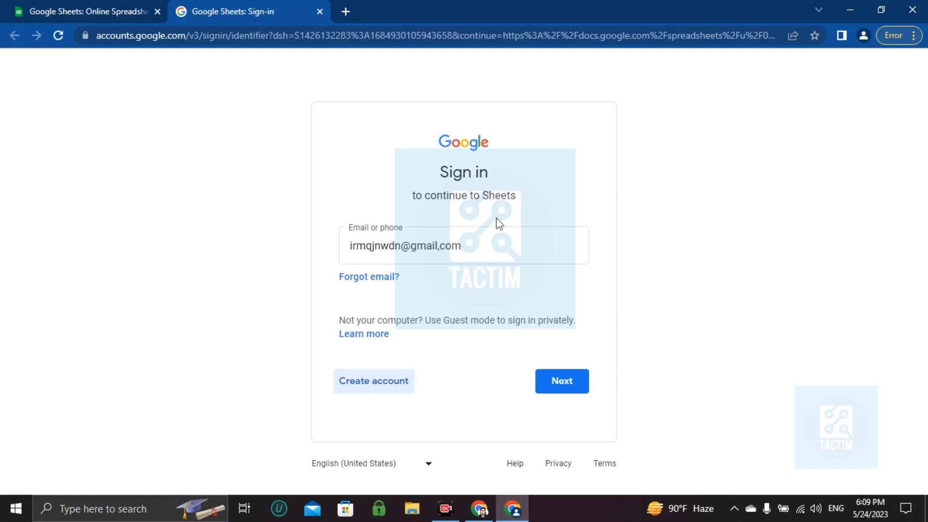
{"action": "mouse_move", "coordinate": [629, 282]}
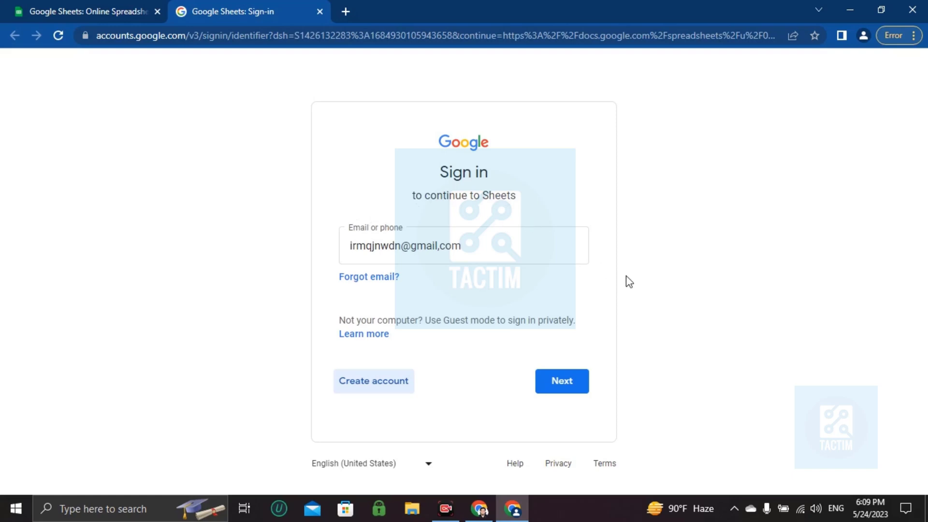